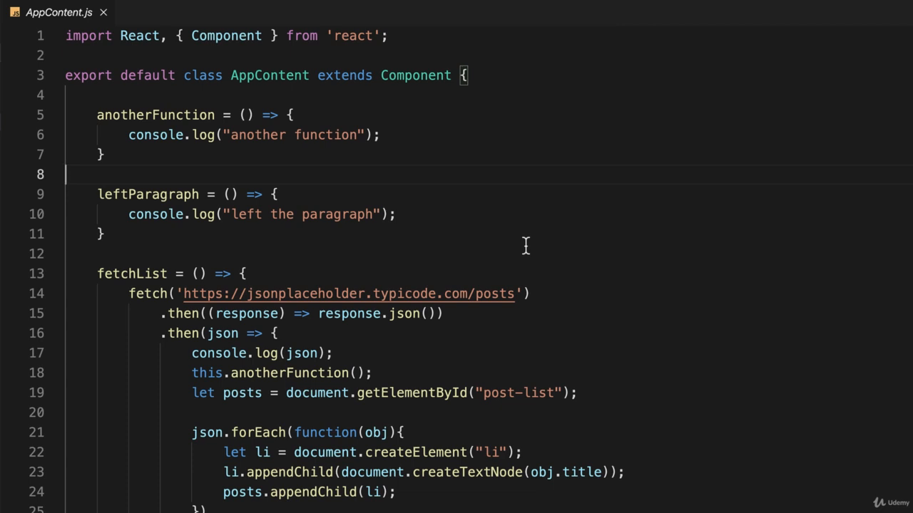
mouse_move(512, 388)
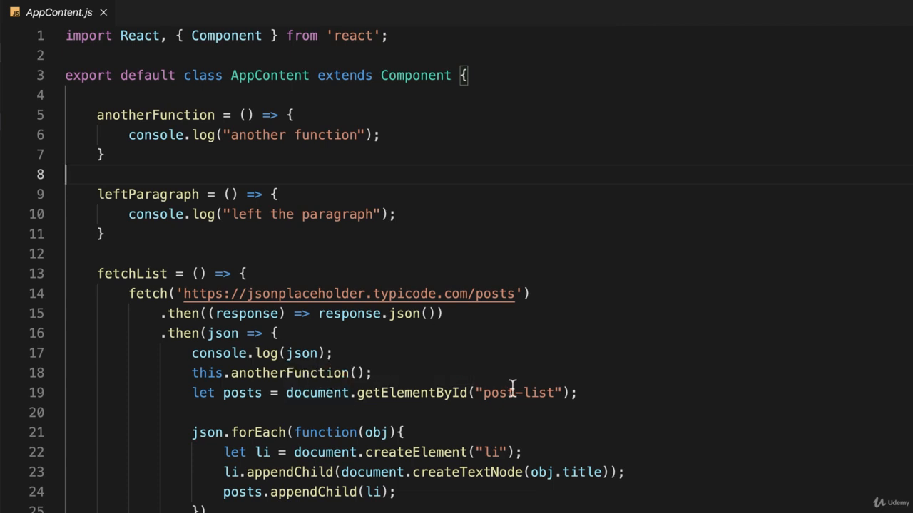
mouse_move(585, 394)
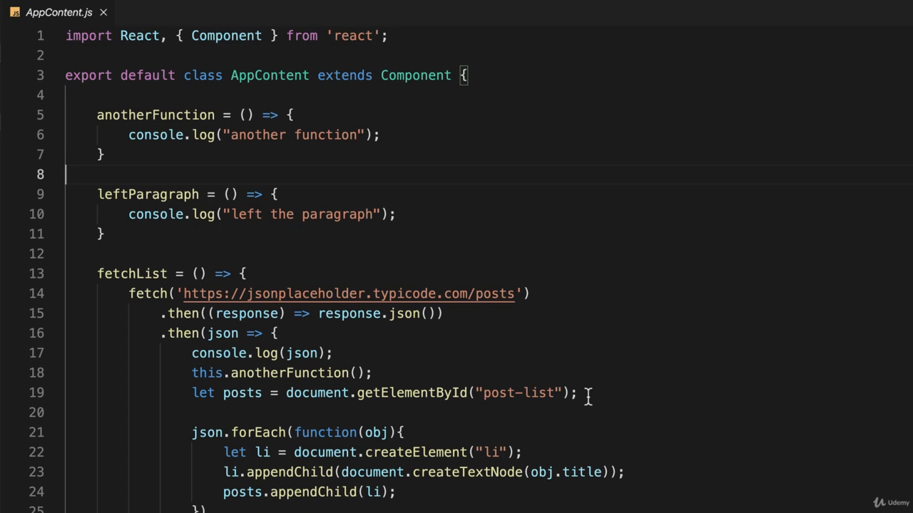
mouse_move(622, 347)
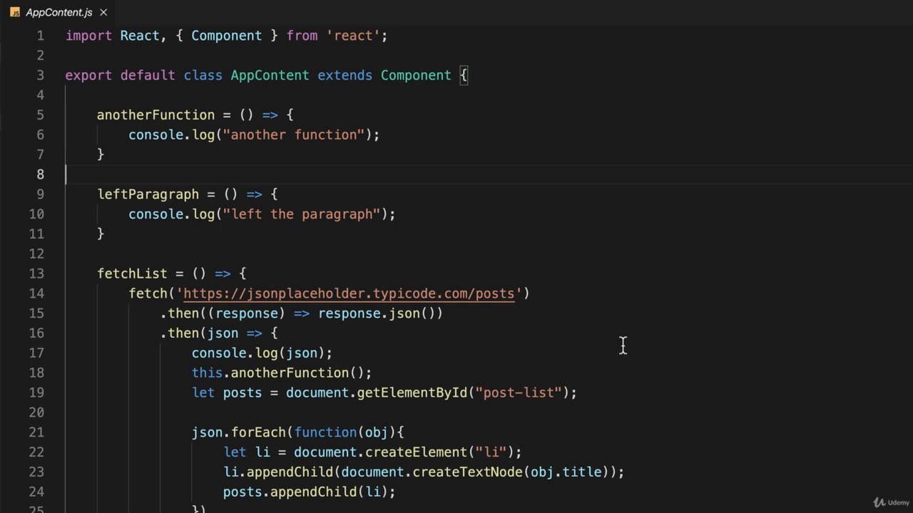
mouse_move(376, 439)
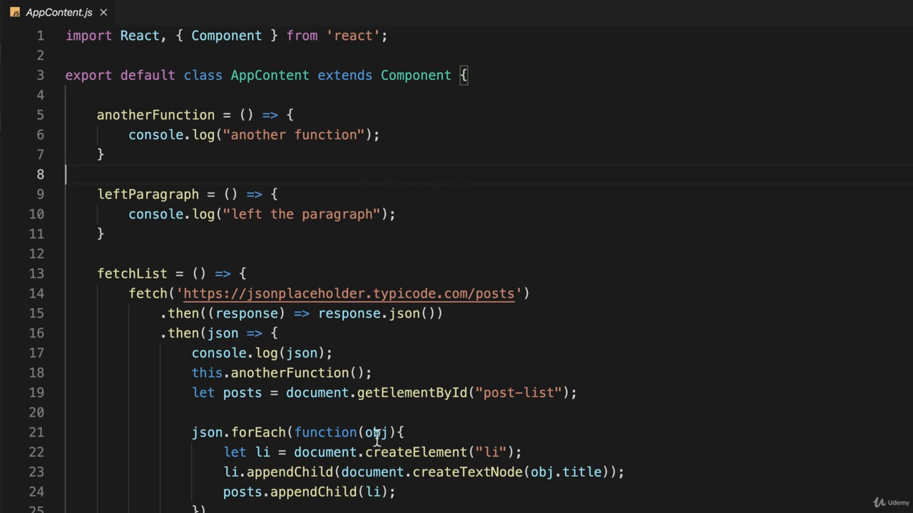
Scroll to the AppContent class body where blank lines sit above anotherFunction.
scroll("down", 3)
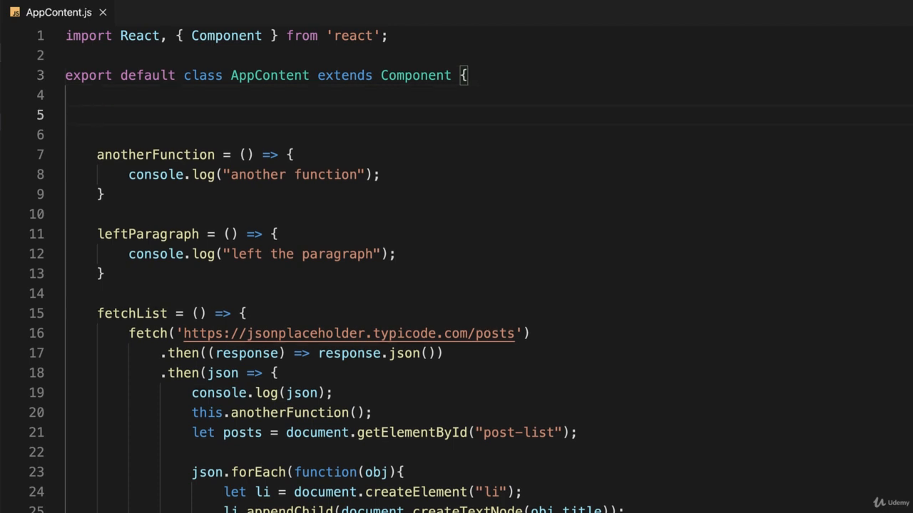
Start constructor(props) { super(props); at the top of the AppContent class.
type("constructor()")
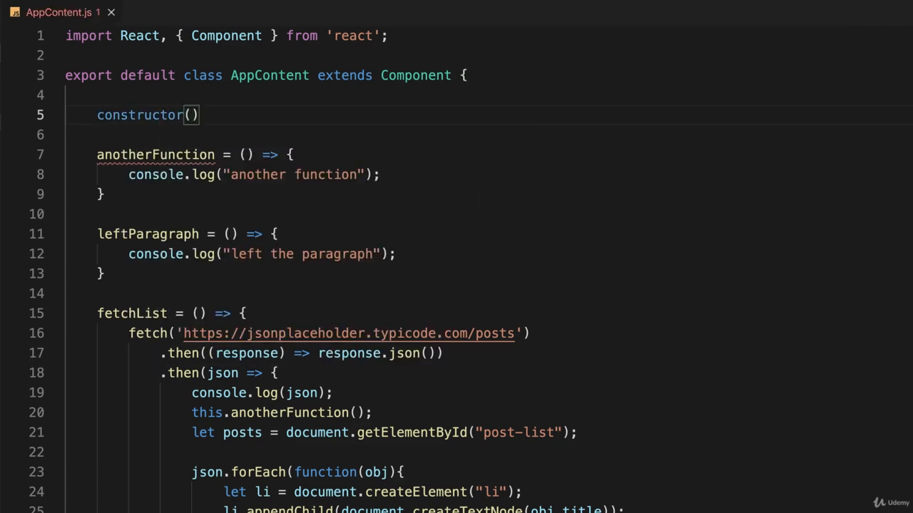
type("pos")
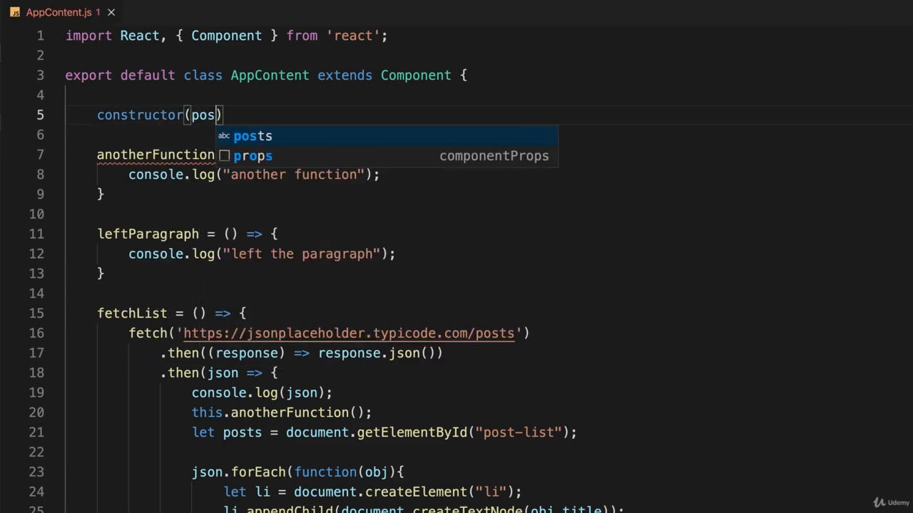
type("rop")
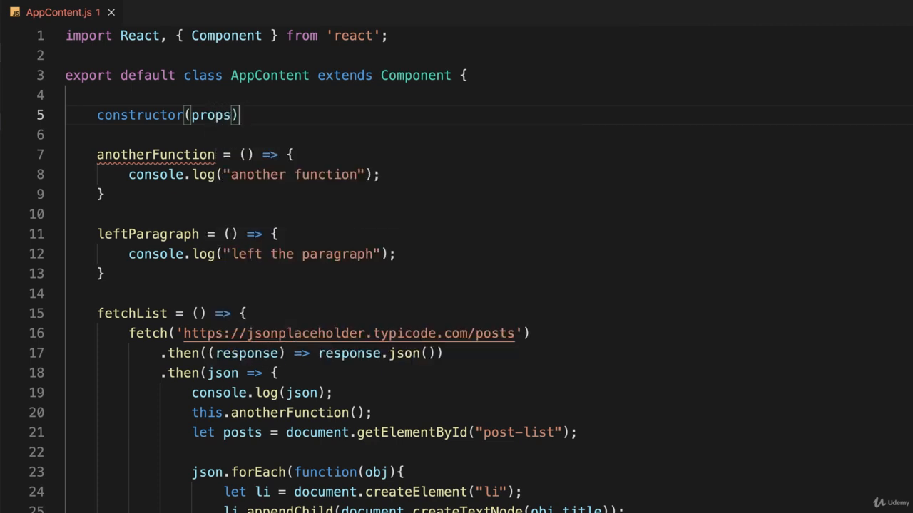
type("{")
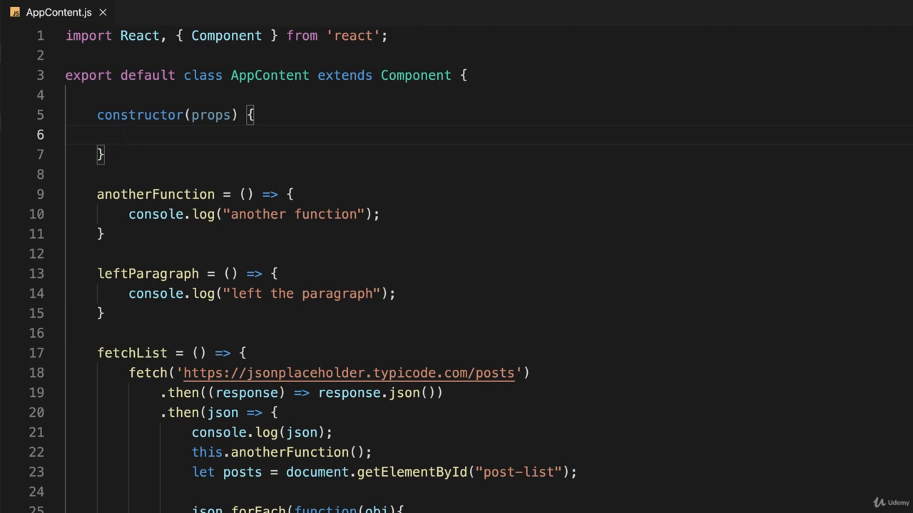
type("super()")
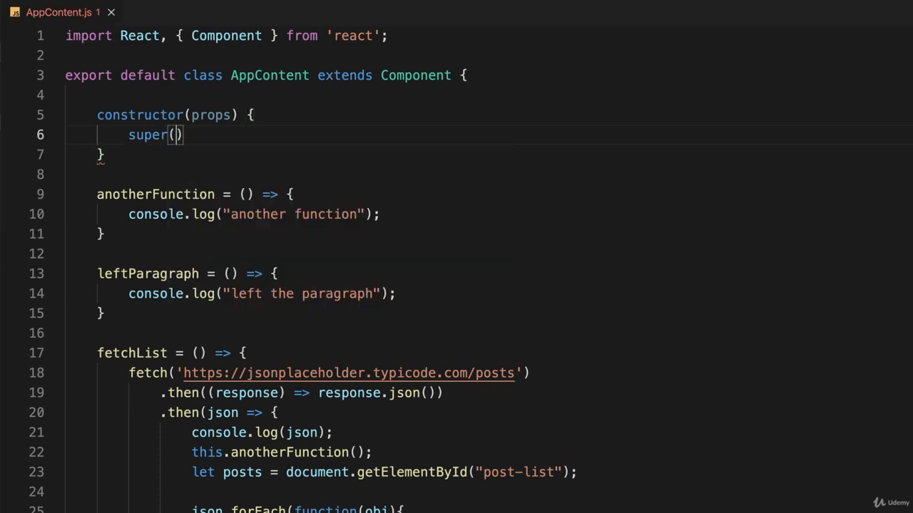
type("props;")
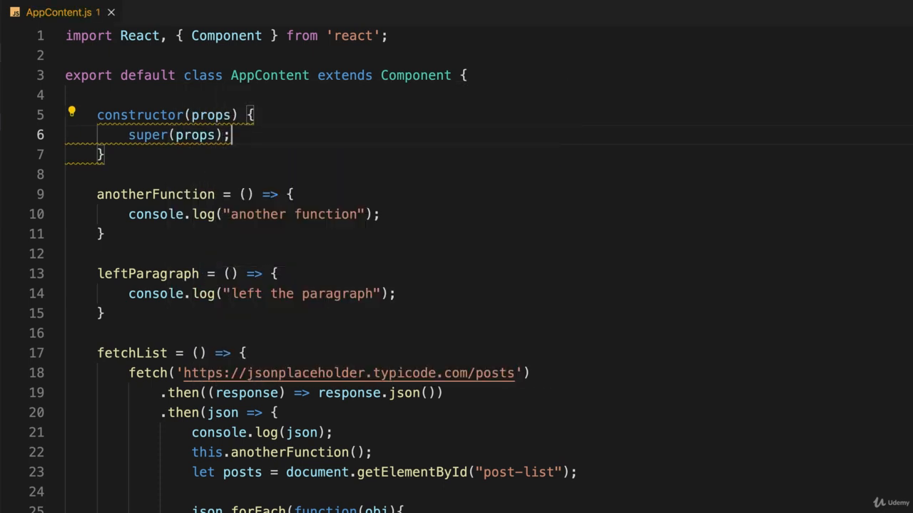
key("Enter")
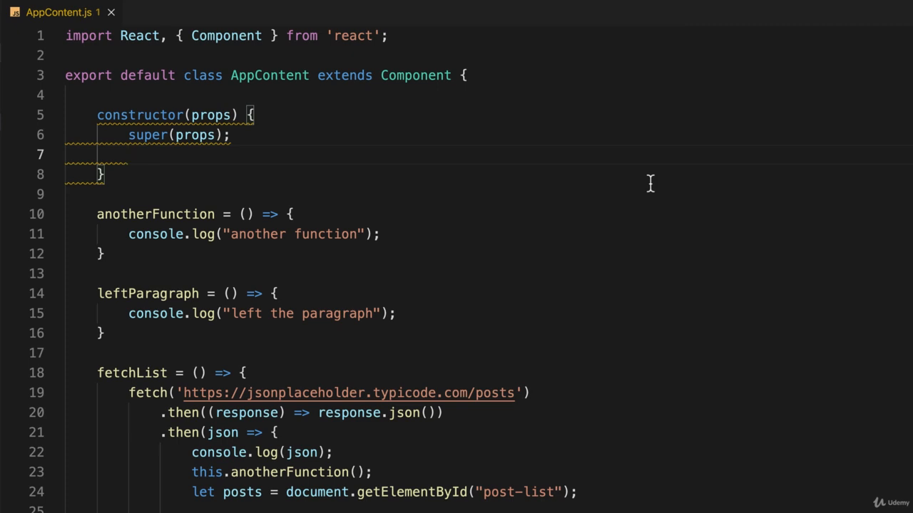
Assign this.listRef = React.createRef(); inside the constructor.
type("this.")
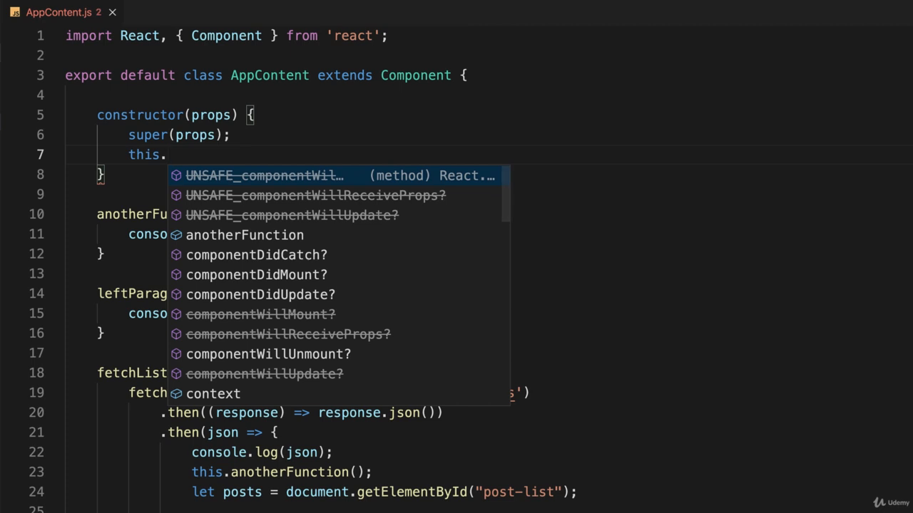
type("listRef")
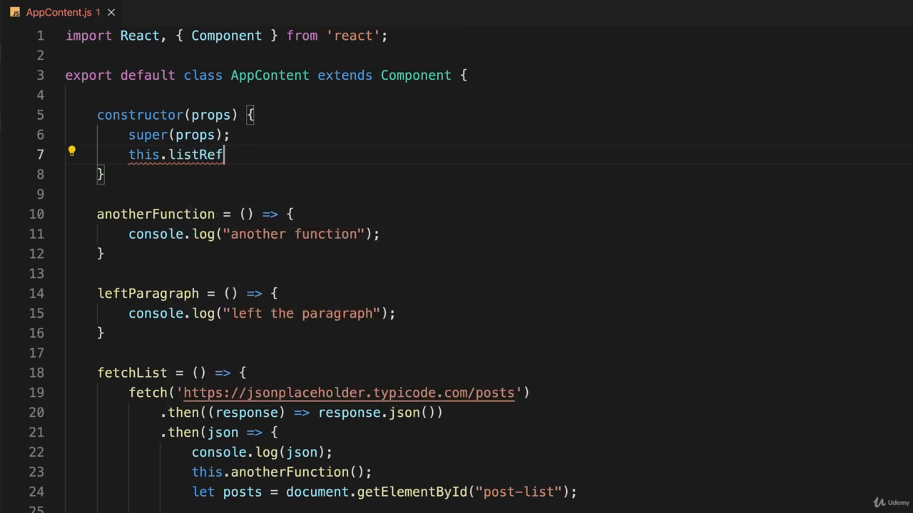
type("=")
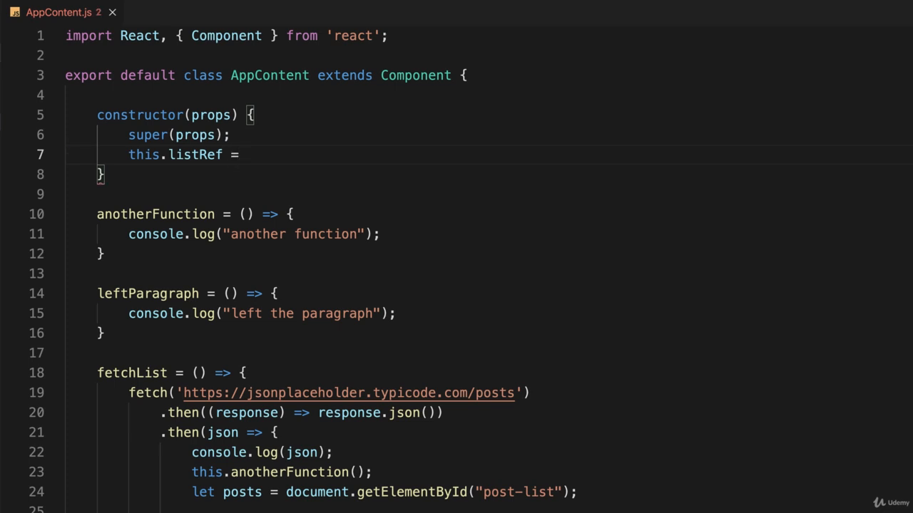
type("React.c")
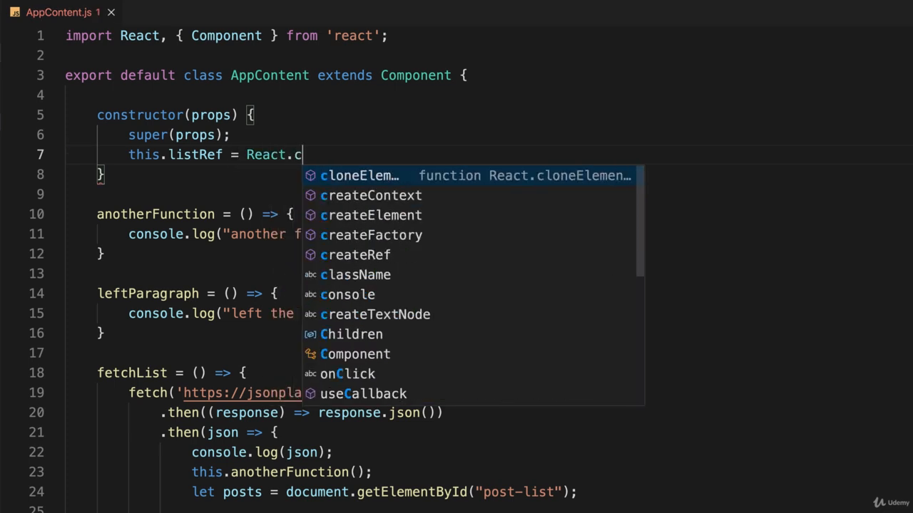
type("reateRef()")
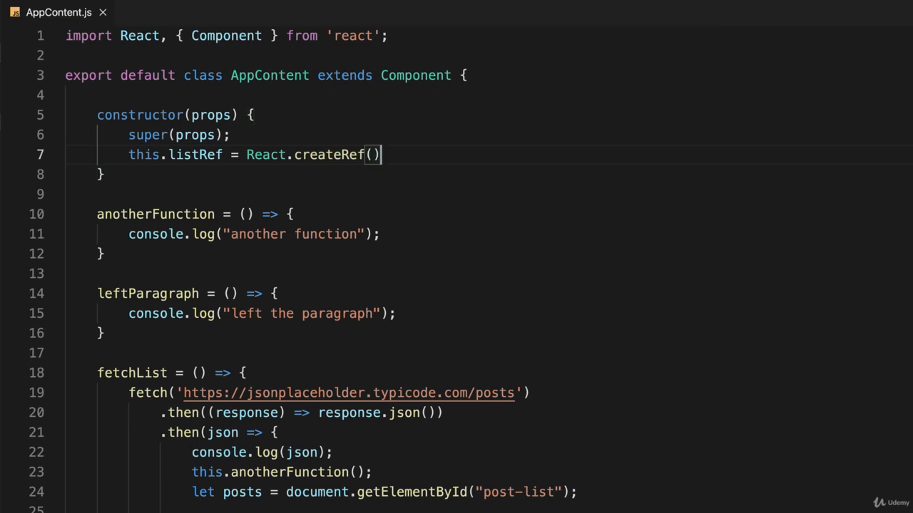
type(";")
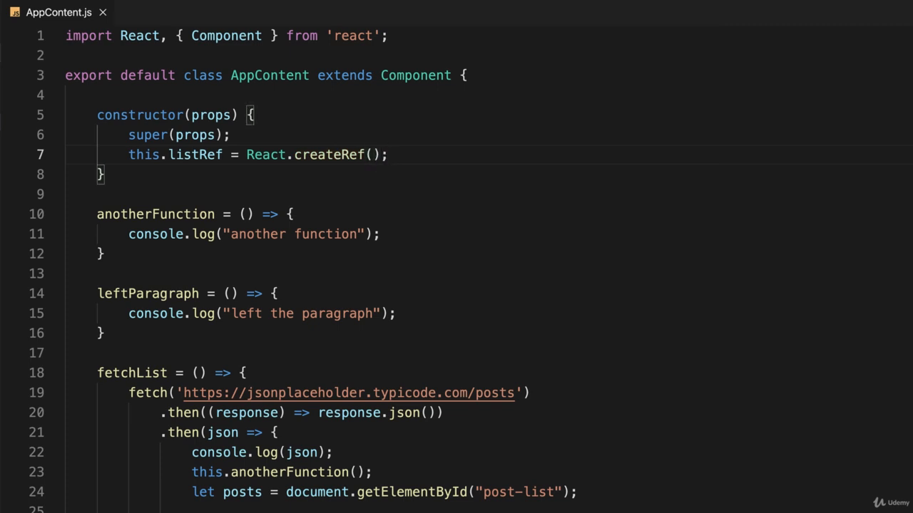
mouse_move(553, 305)
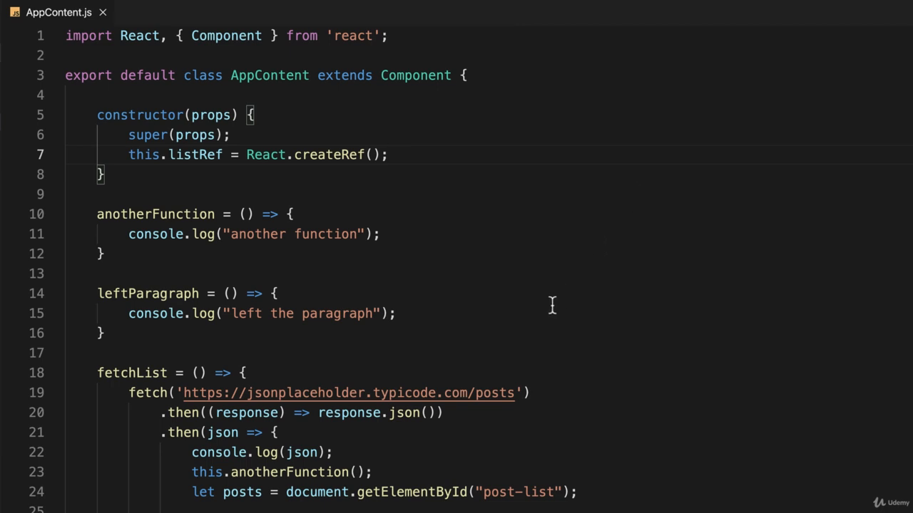
Add ref={this.listRef} to the <ul id="post-list"> element in render().
scroll("down", 3)
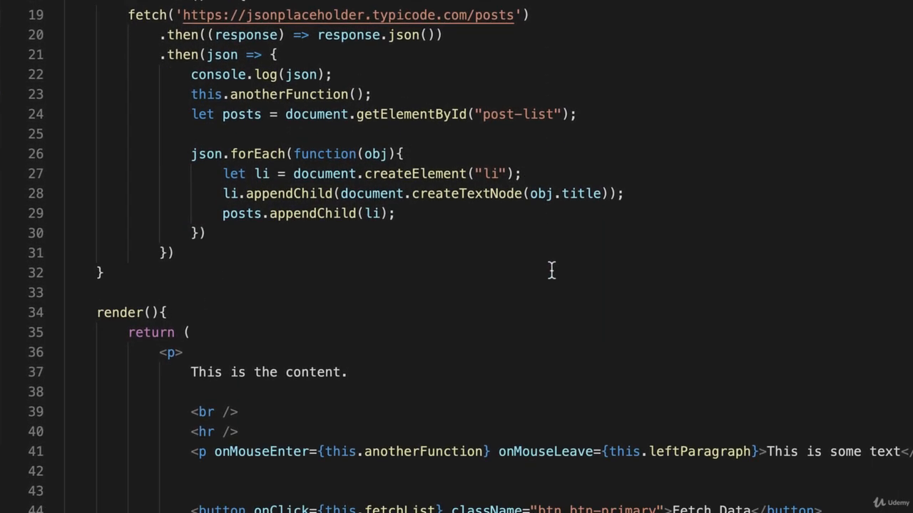
scroll("down", 3)
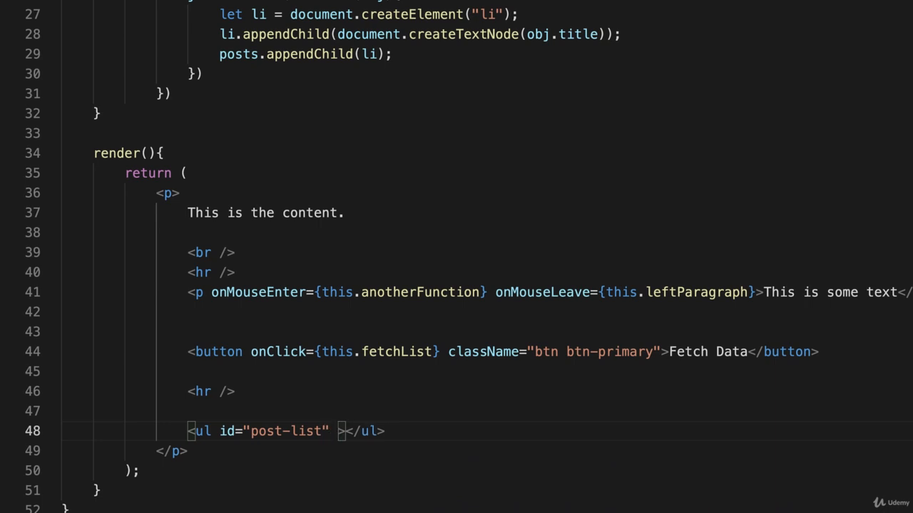
type("ref={}")
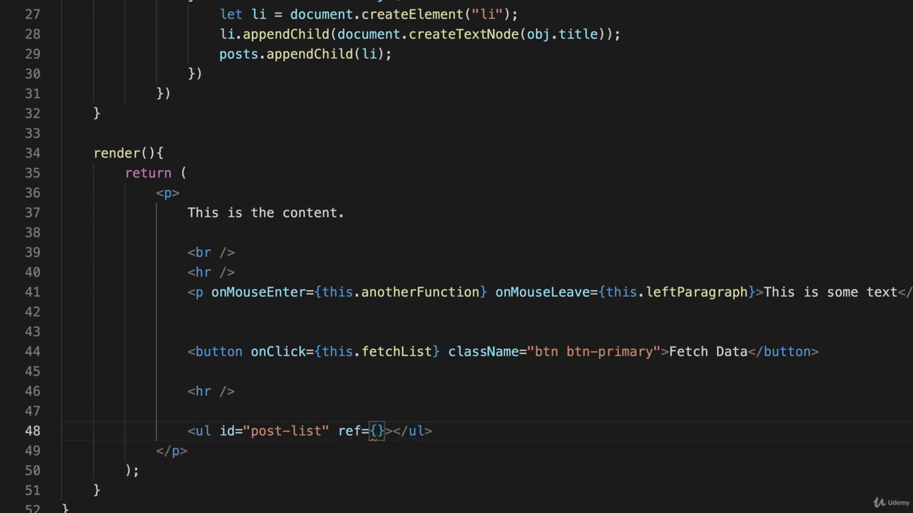
type("this.listRef")
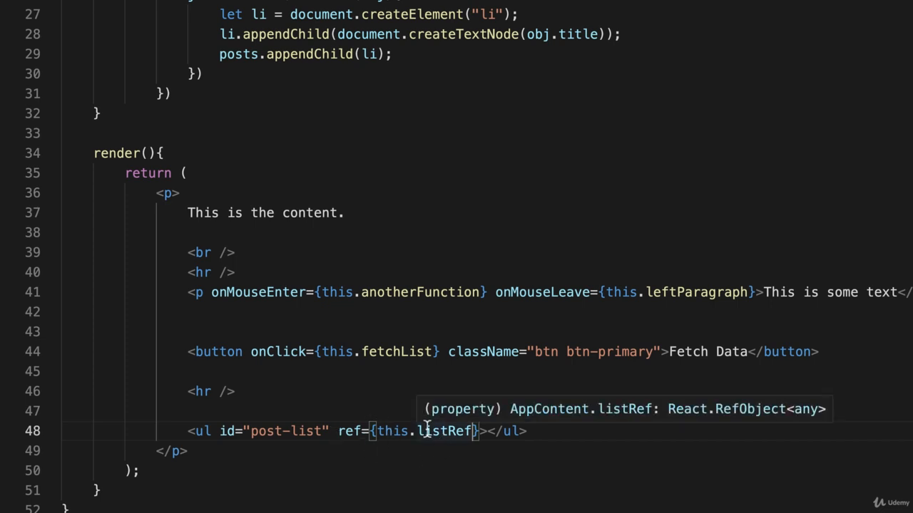
mouse_move(362, 394)
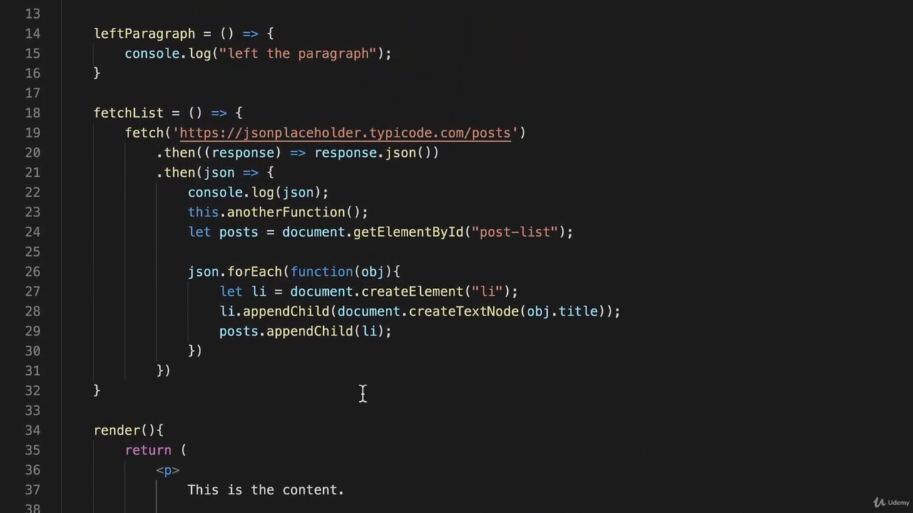
mouse_move(412, 240)
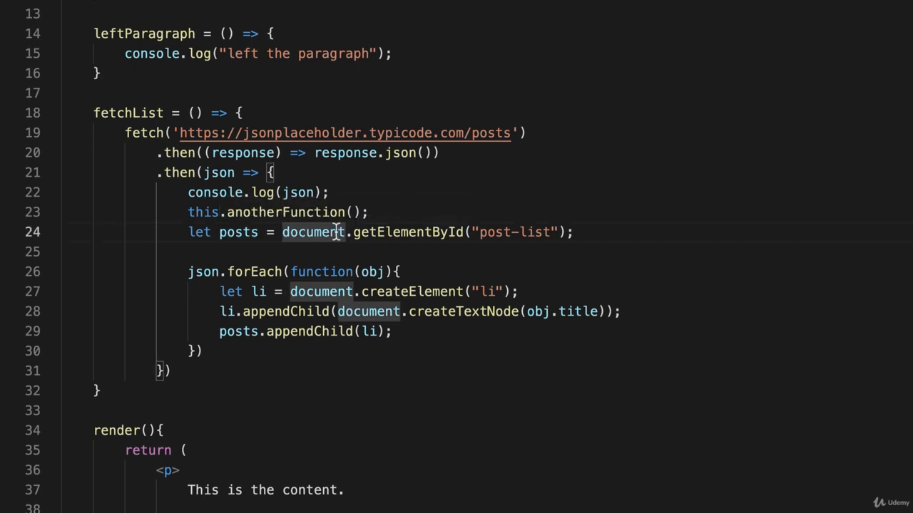
Comment out the getElementById line and add const posts = this.listRef.current; below it.
key("ctrl+/")
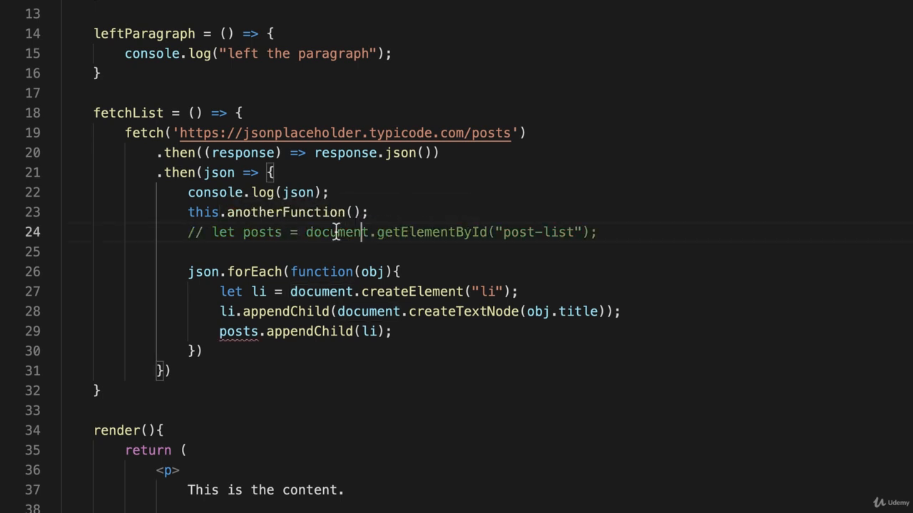
left_click(597, 231)
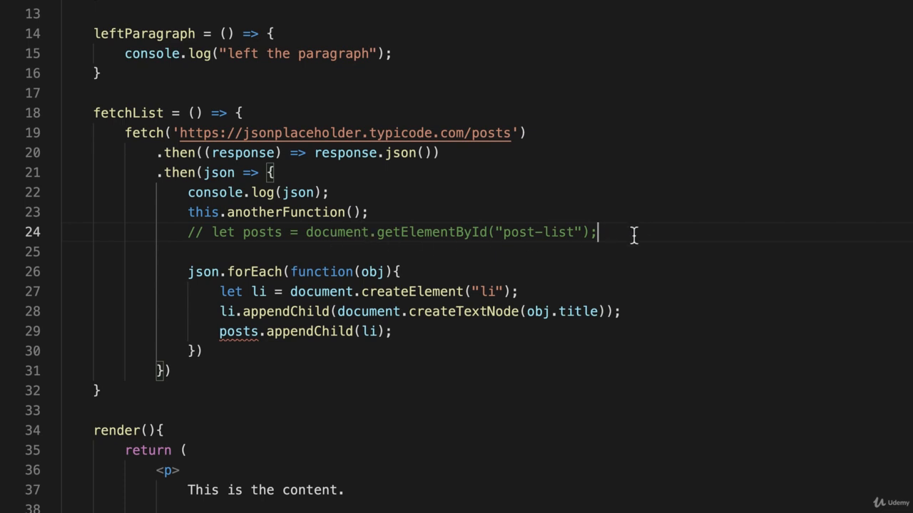
type("const posts =")
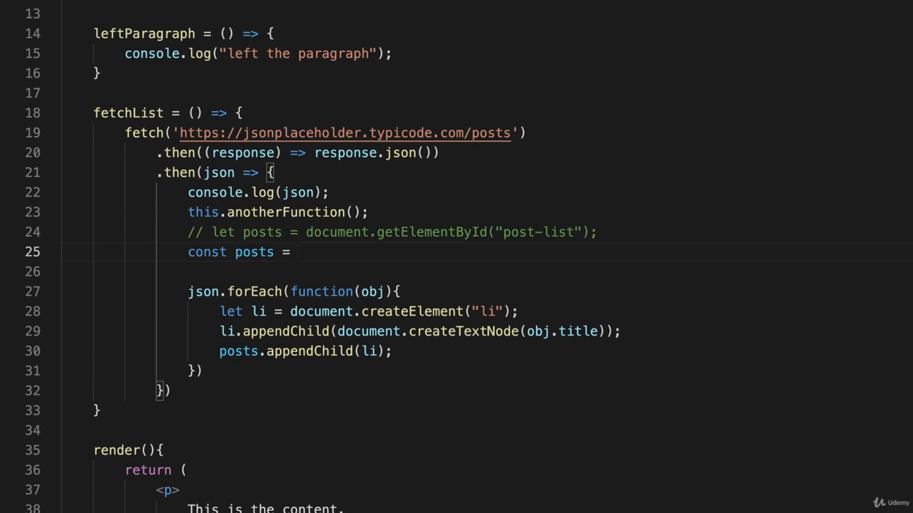
type("this.list")
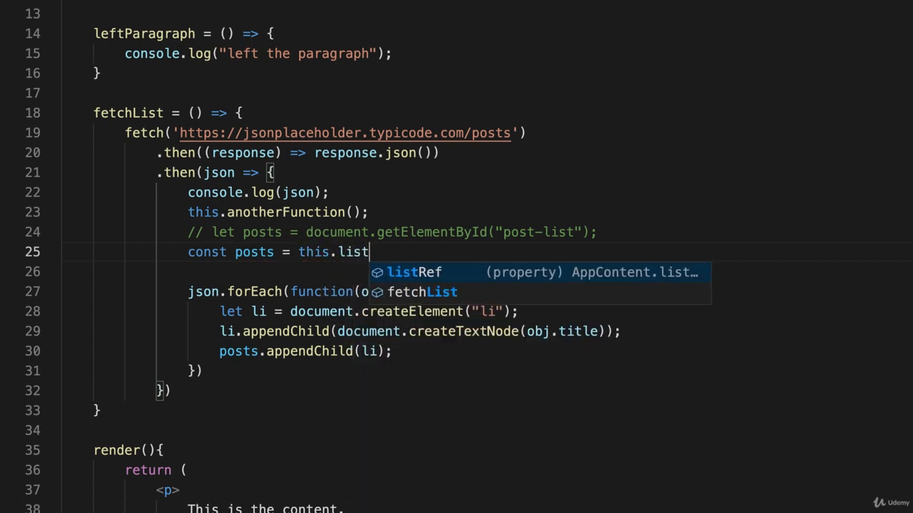
key("Tab")
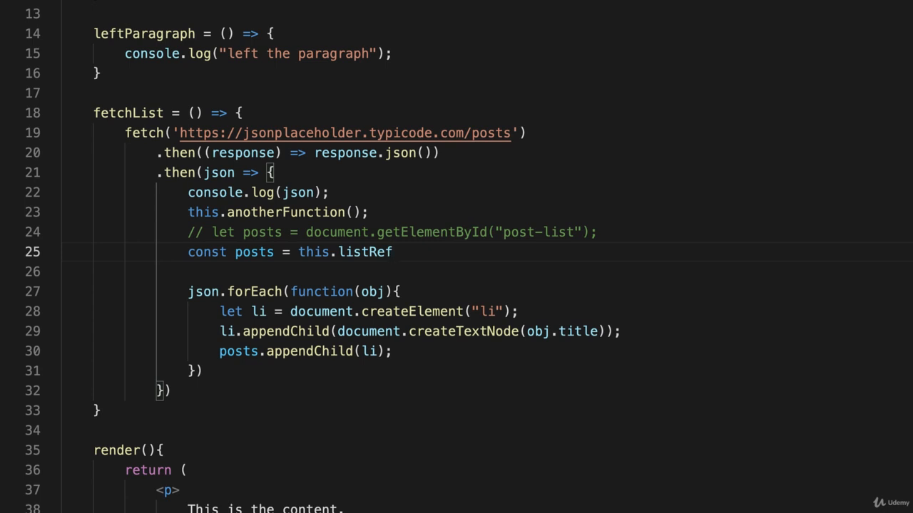
type(".current")
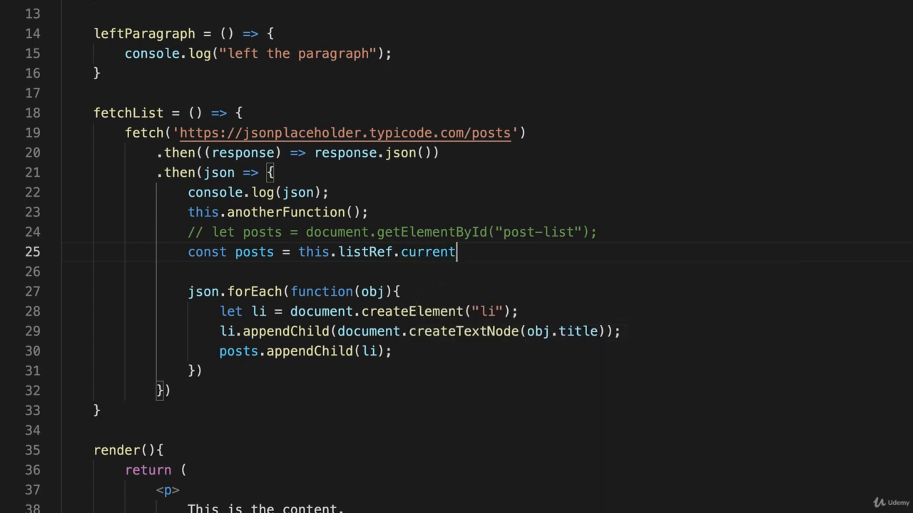
type(";")
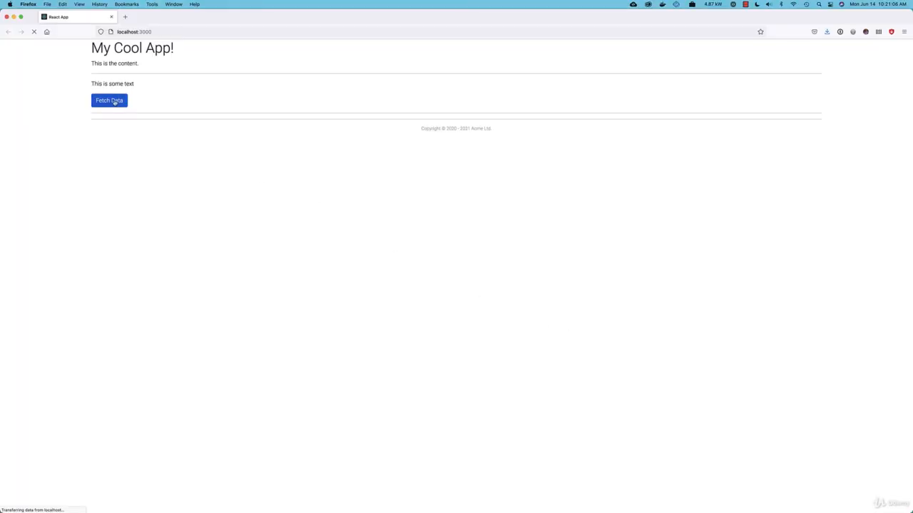
Fetch the posts with the Fetch Data button in the running localhost:3000 app.
left_click(108, 100)
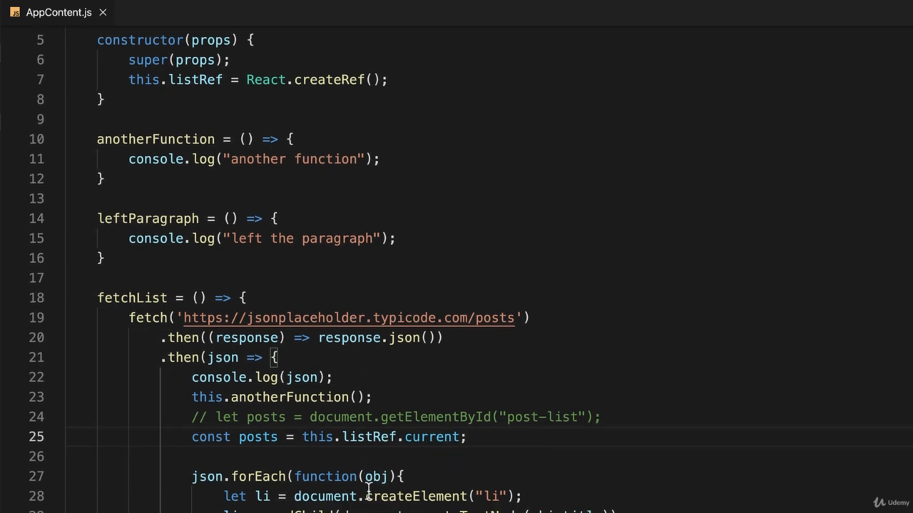
scroll("down", 3)
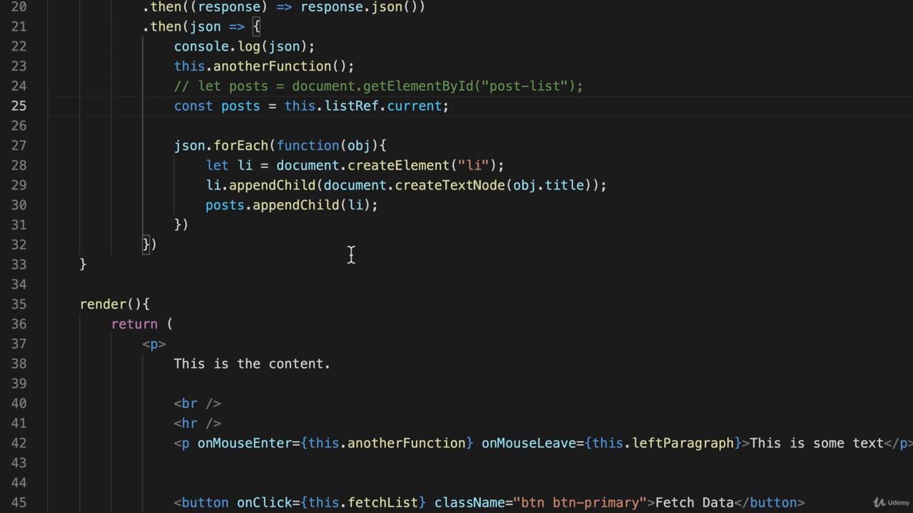
scroll("down", 3)
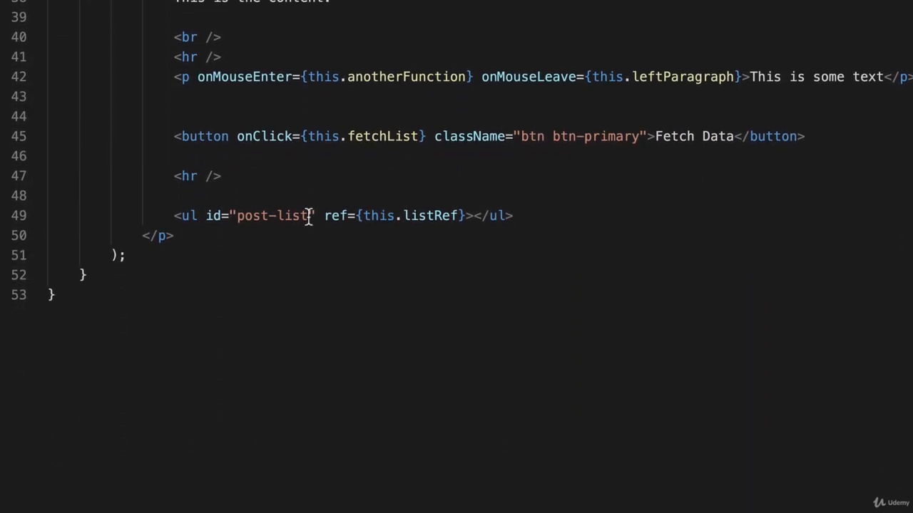
mouse_move(333, 215)
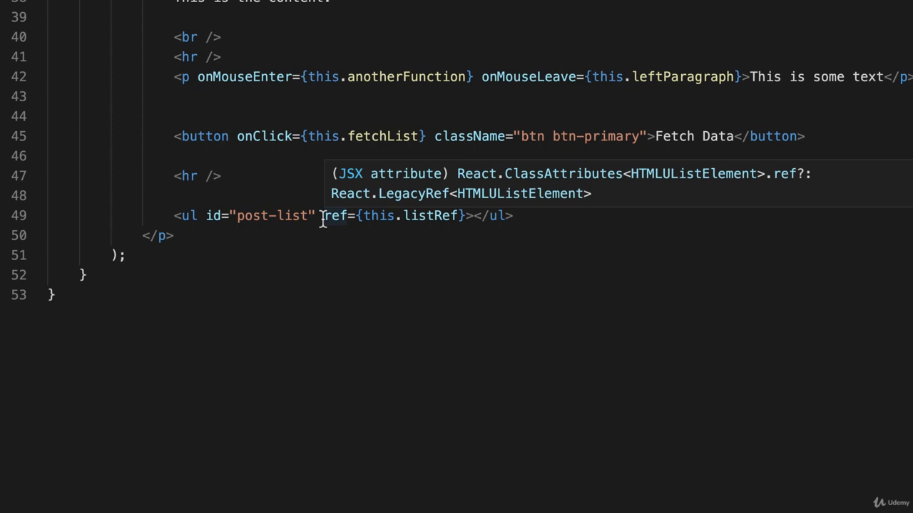